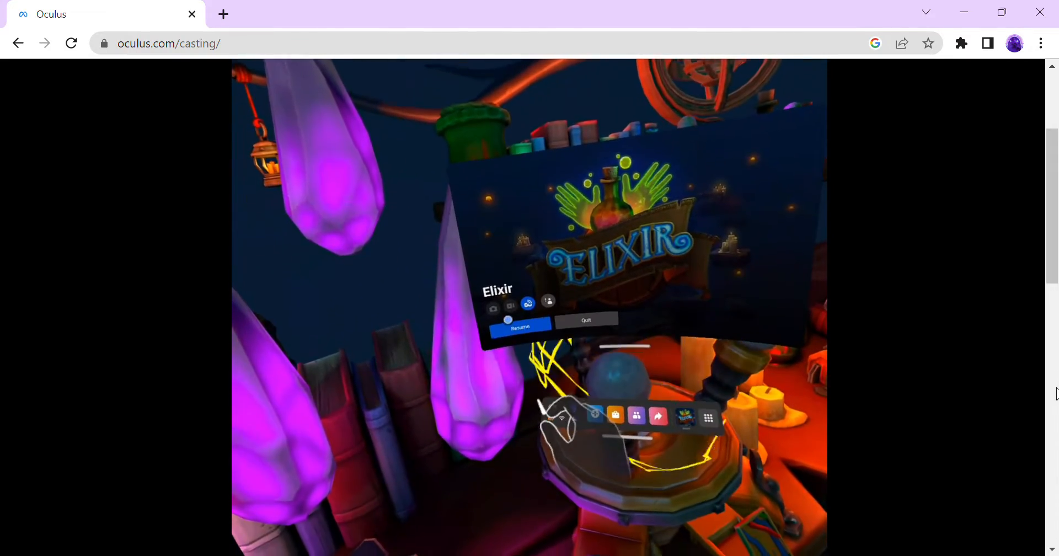
Resume the paused Elixir game from its headset pause menu so the cast shows live gameplay.
click(521, 328)
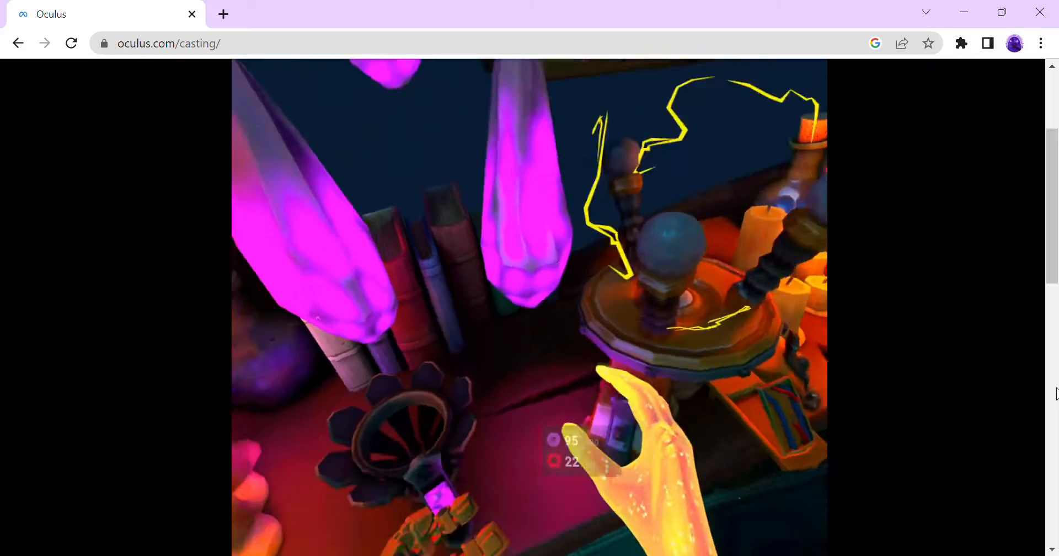